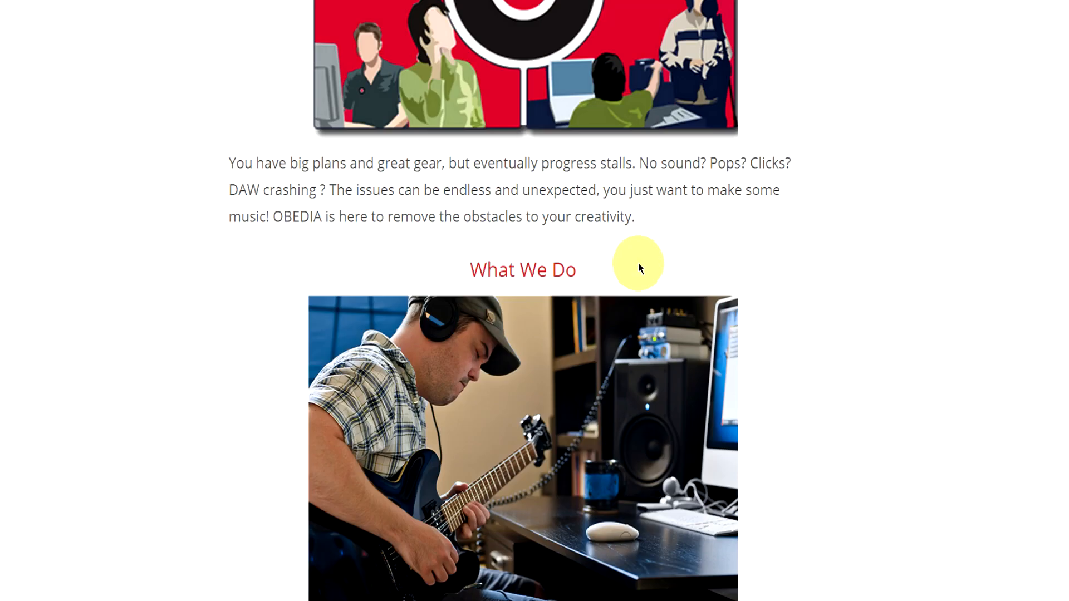
scroll(down, 3)
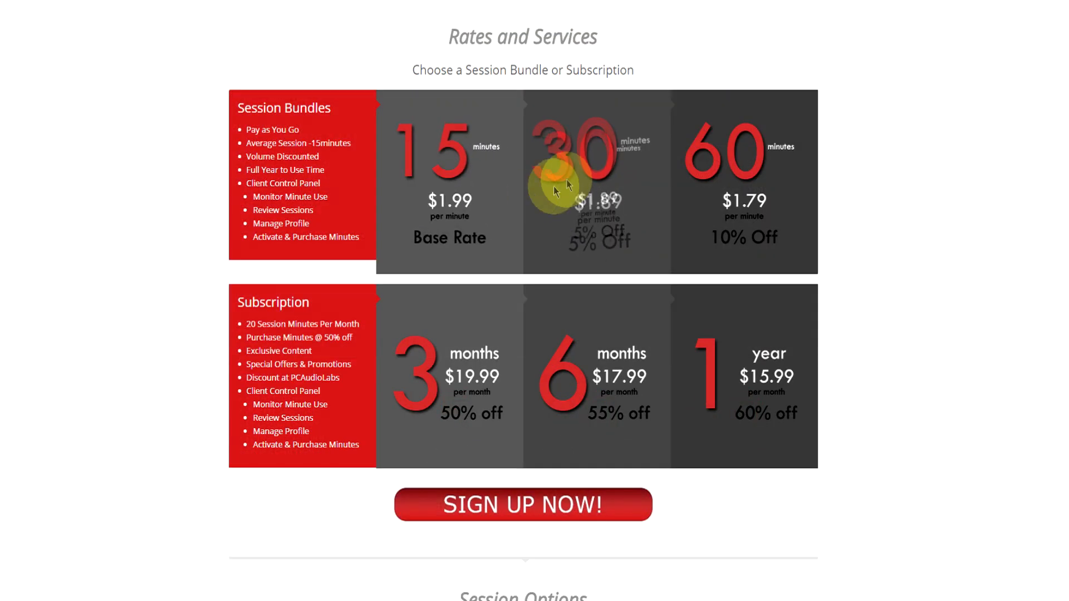
mouse_move(699, 381)
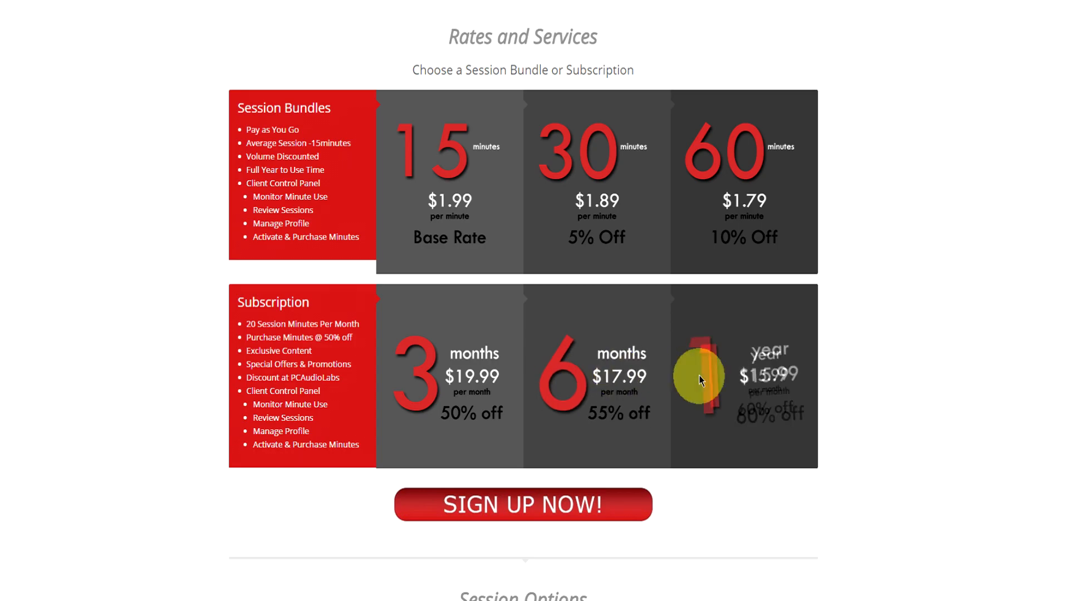